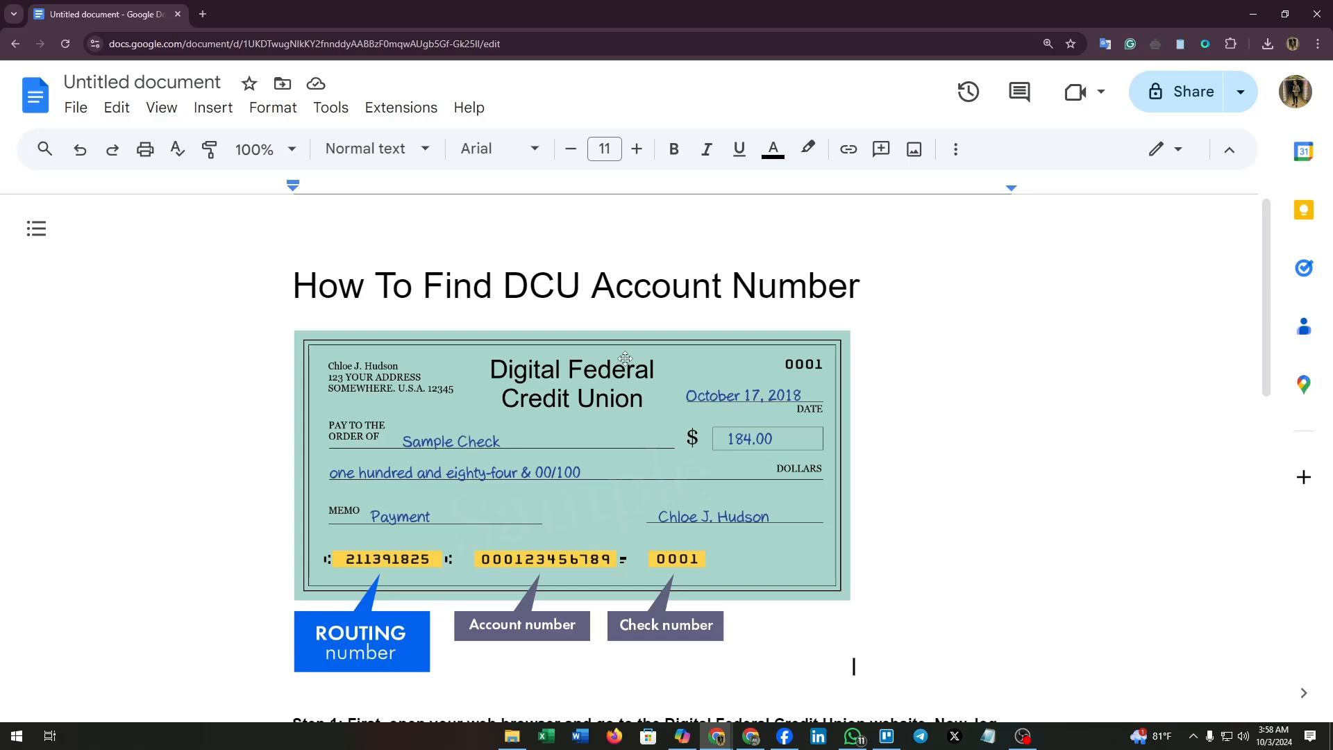
left_click_drag(503, 286, 829, 286)
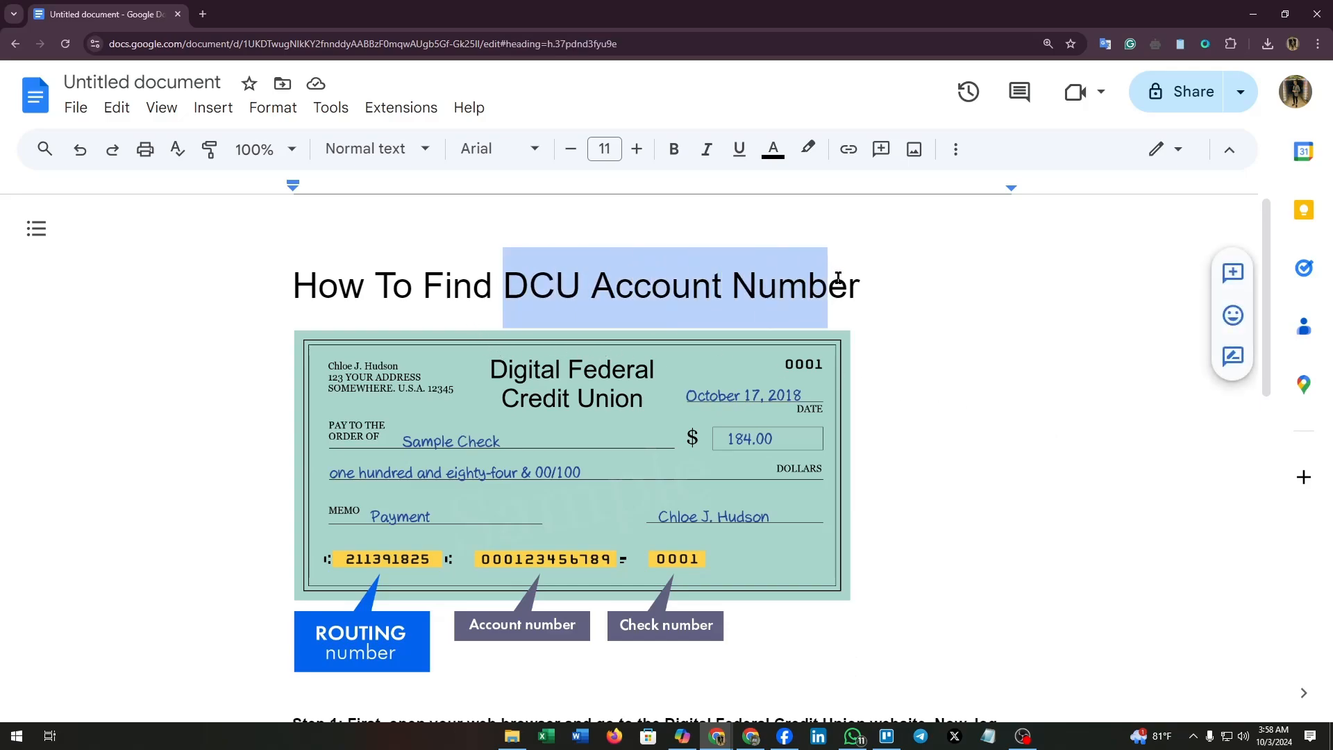
left_click(500, 473)
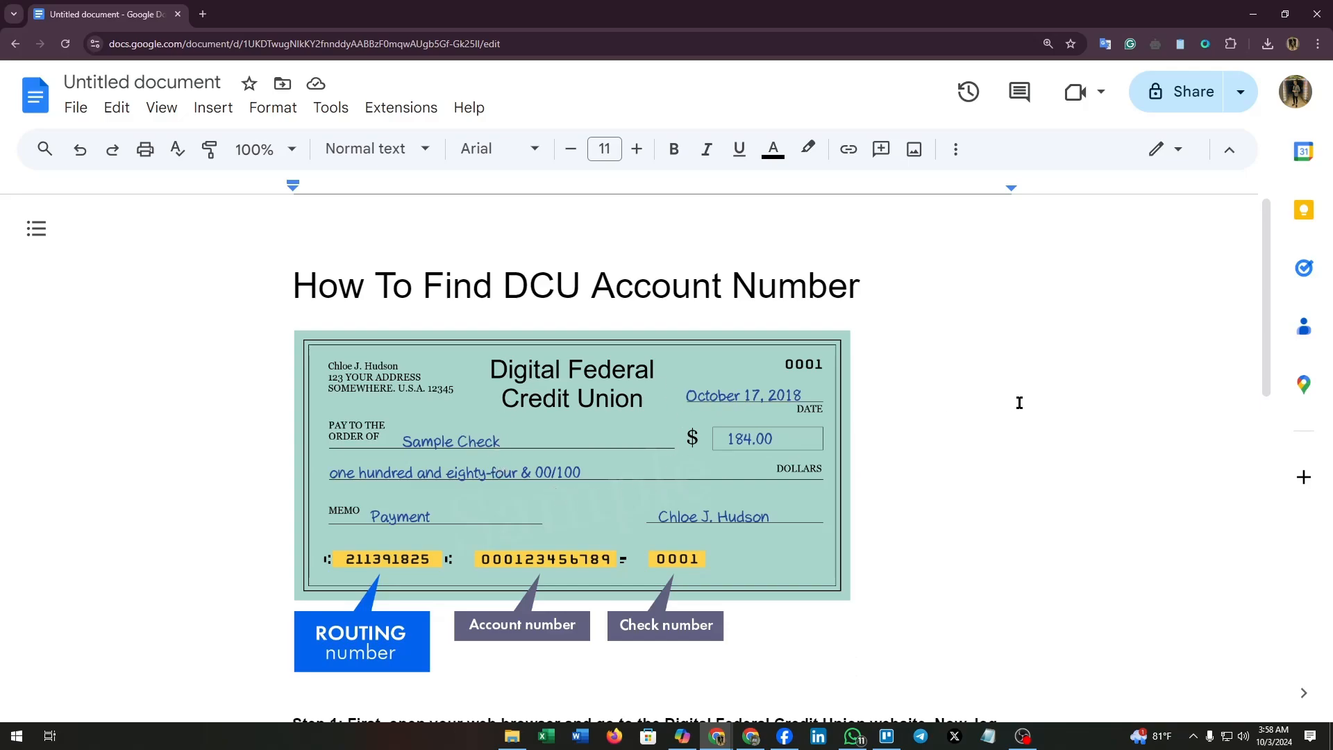
scroll("down", 3)
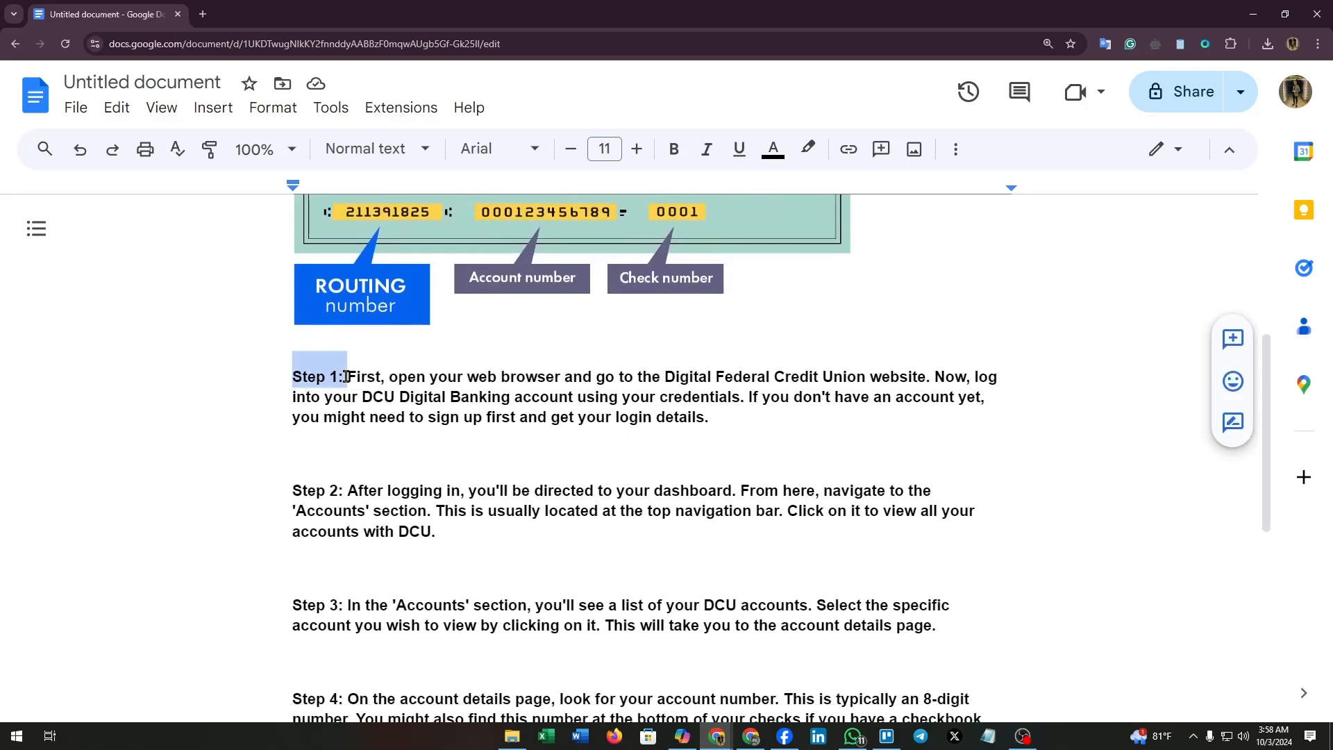
left_click(672, 149)
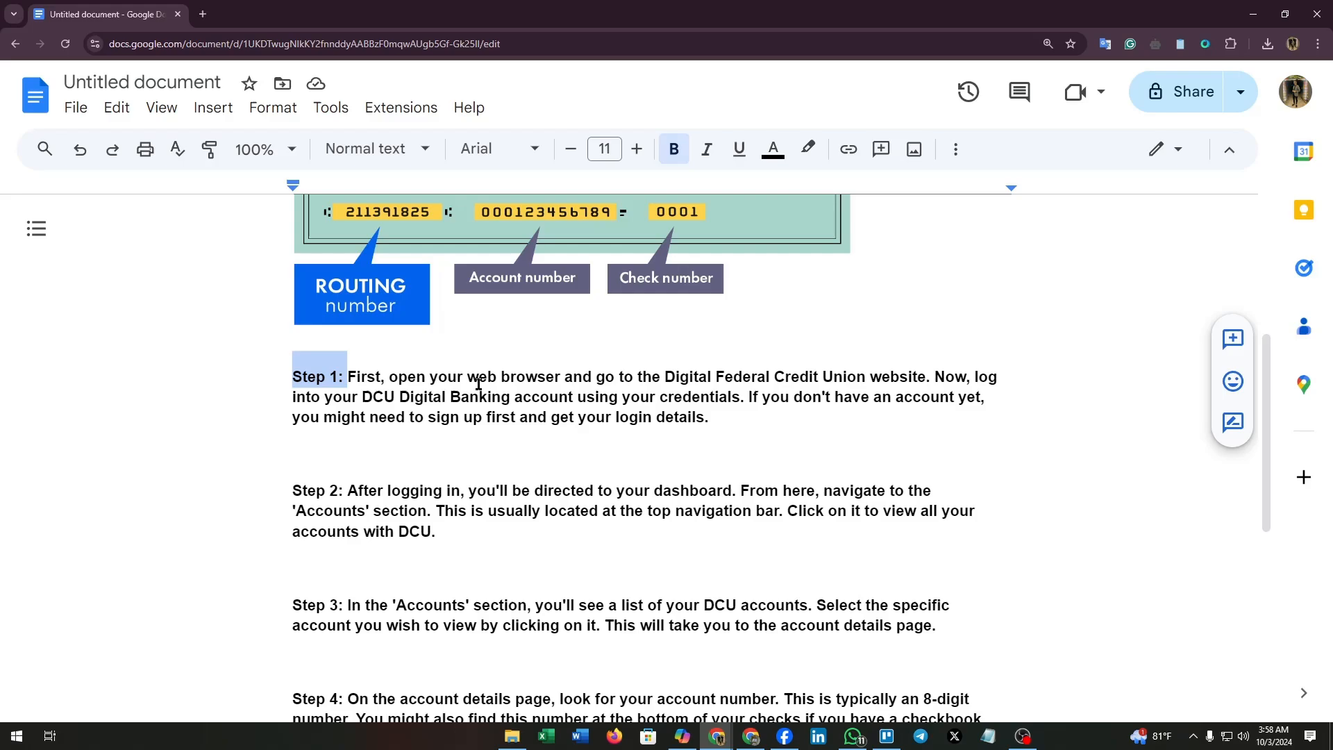
mouse_move(708, 384)
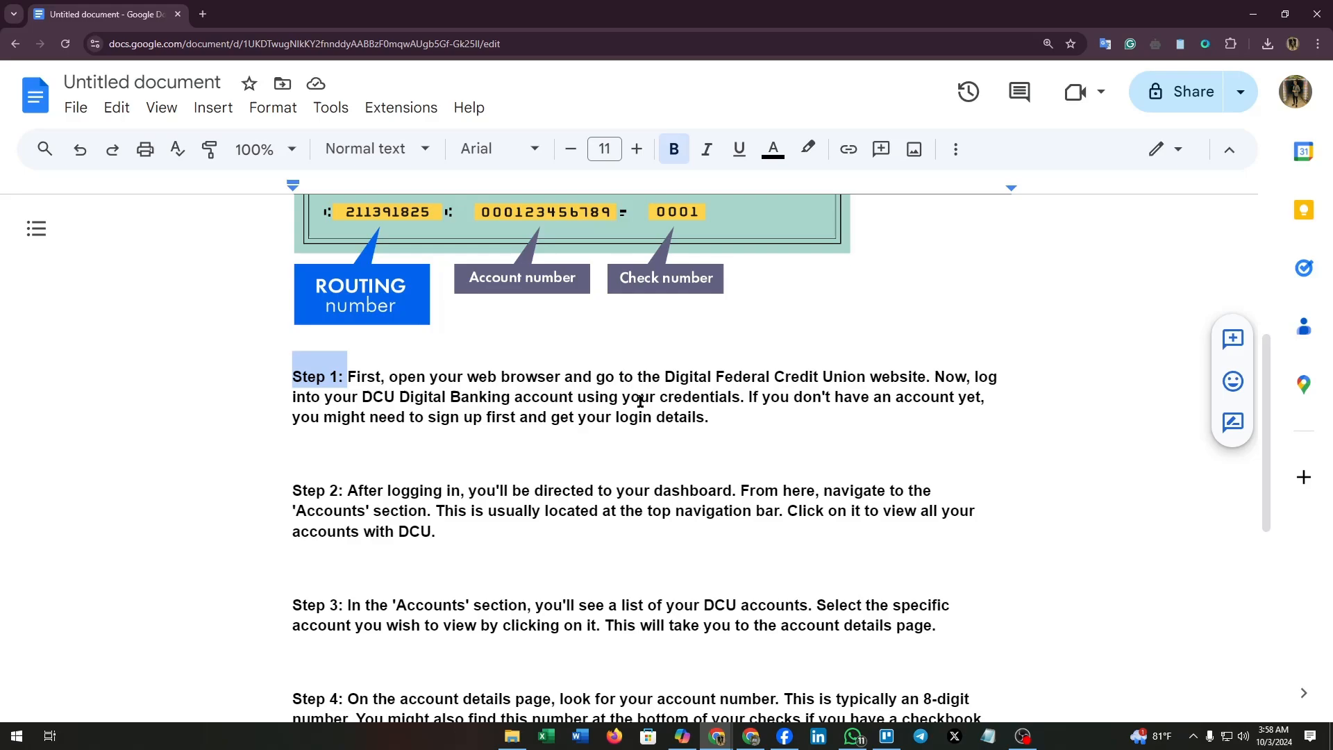
mouse_move(848, 393)
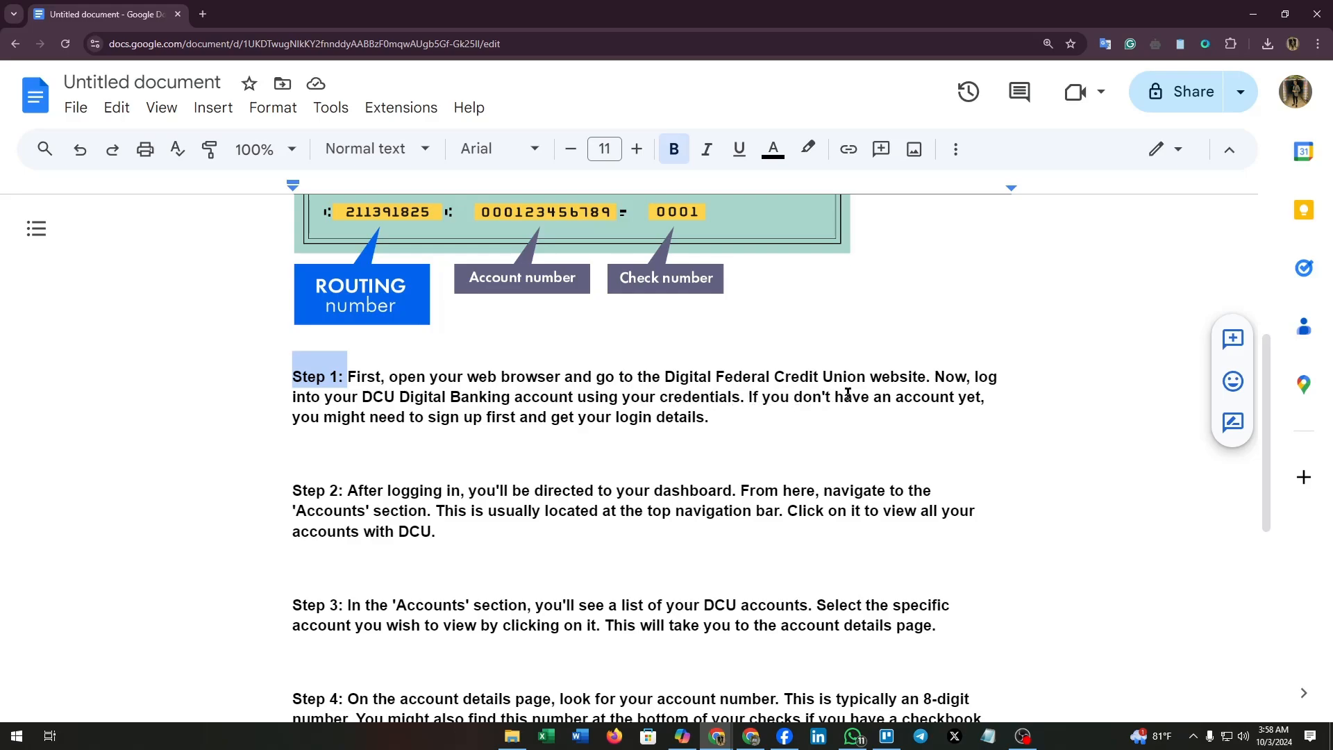
mouse_move(644, 484)
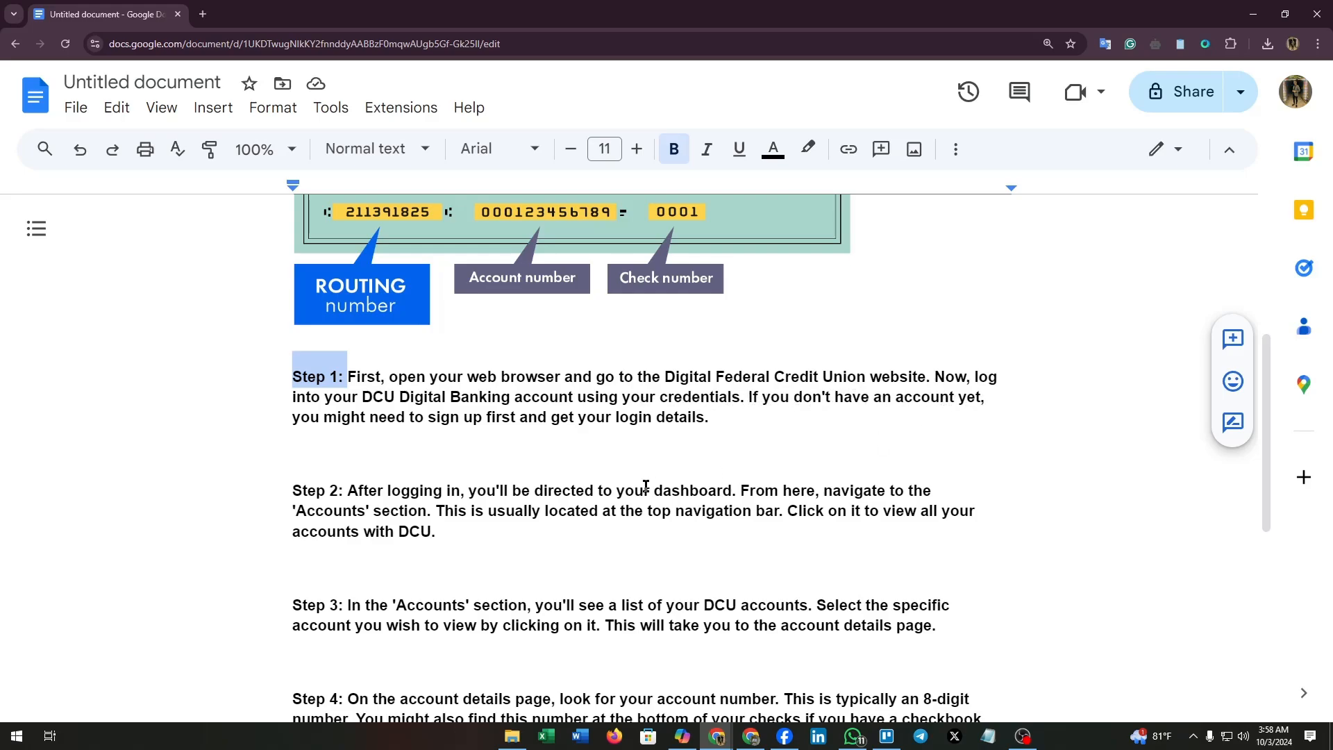
mouse_move(486, 422)
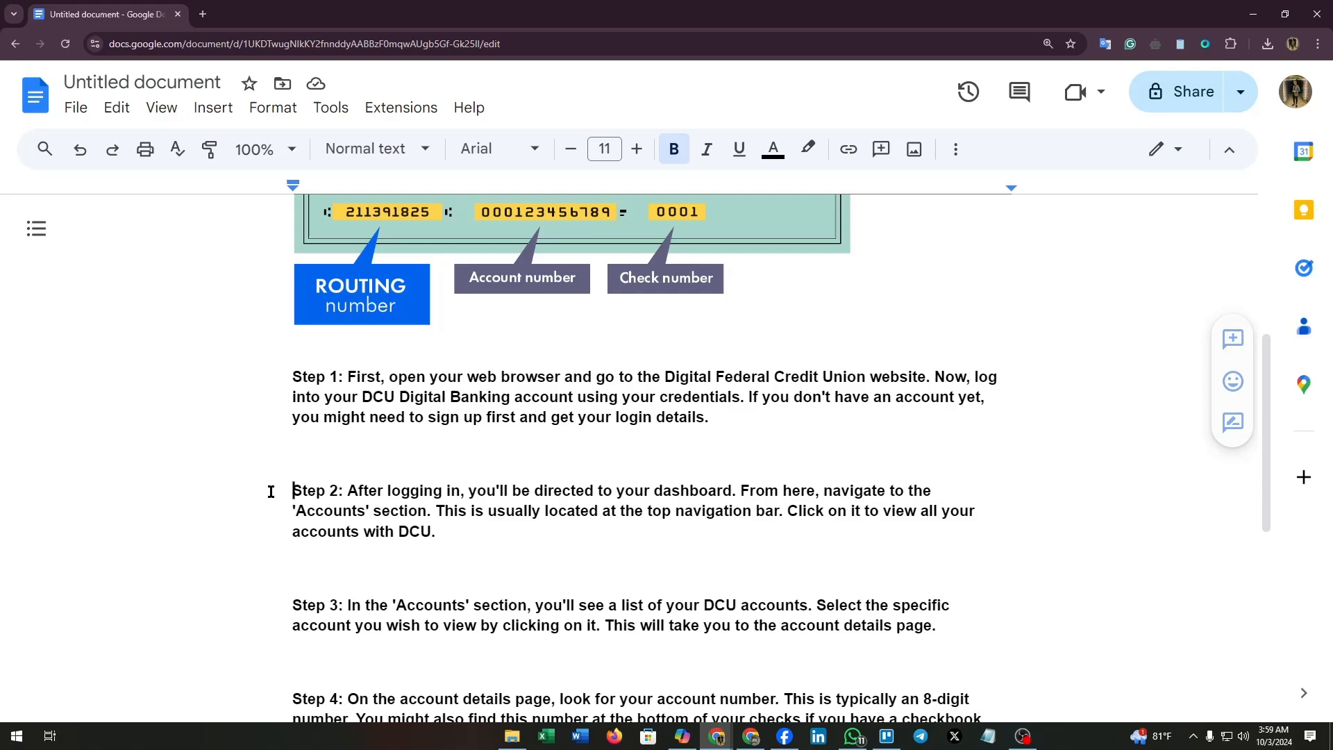
double_click(317, 490)
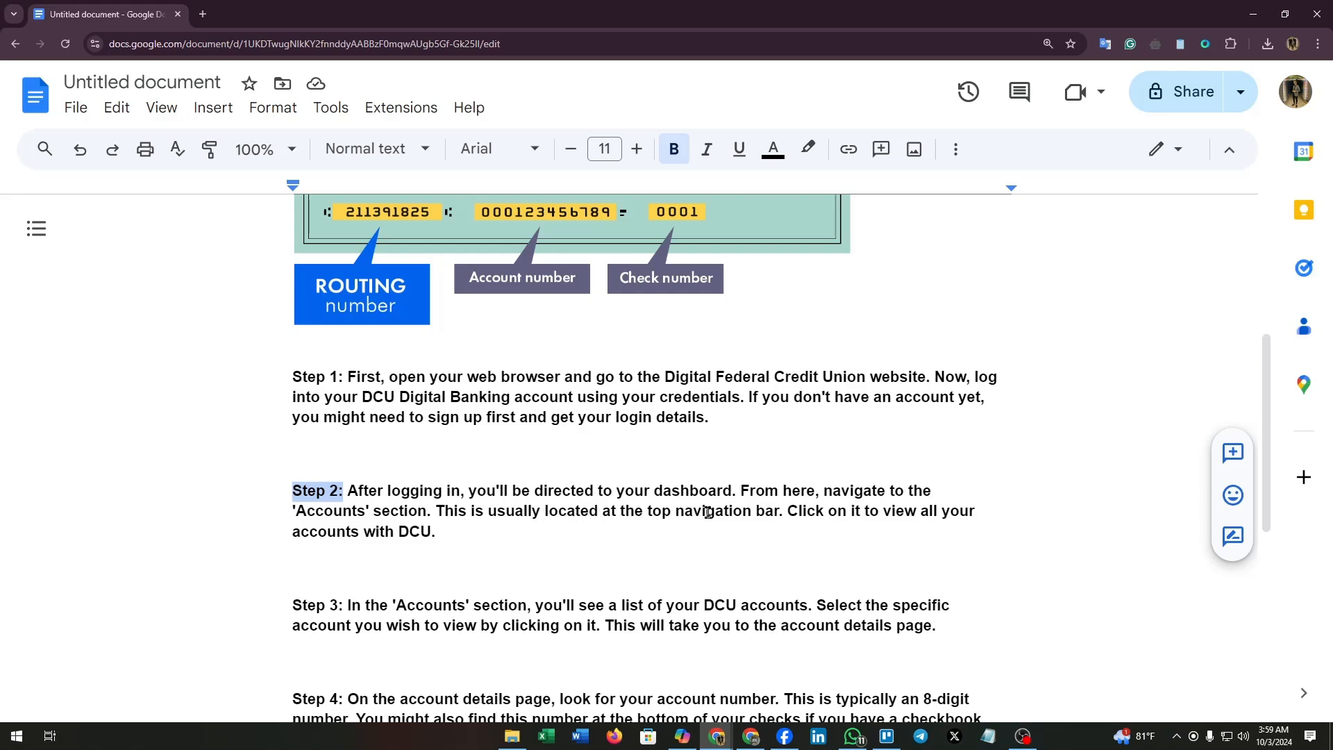
mouse_move(863, 517)
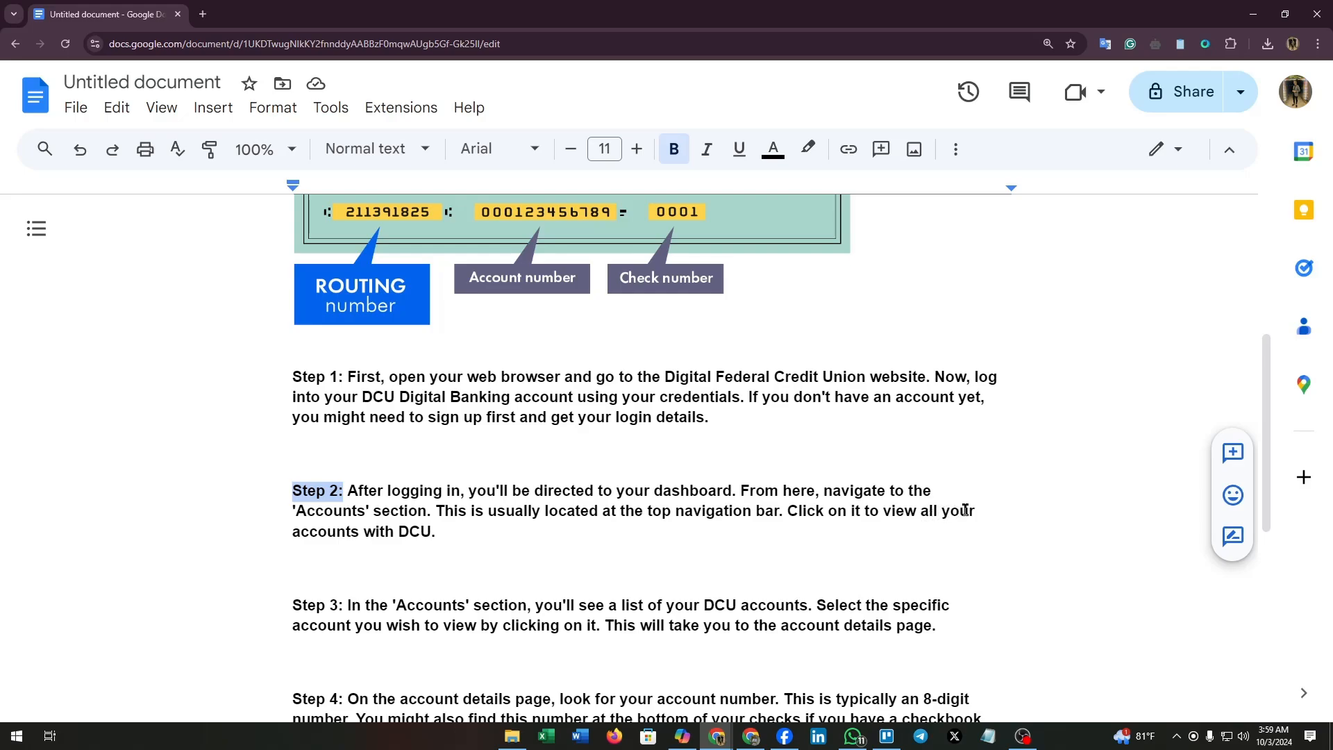
mouse_move(365, 534)
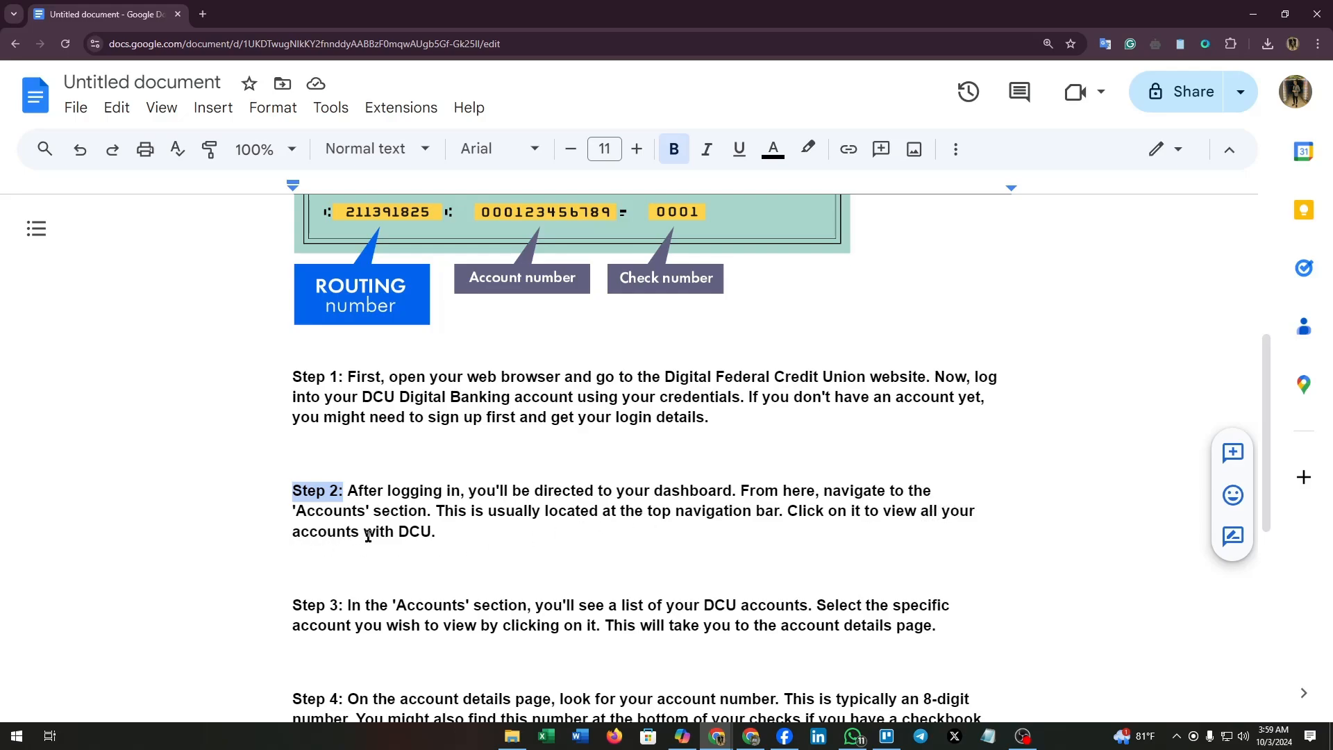
left_click(293, 604)
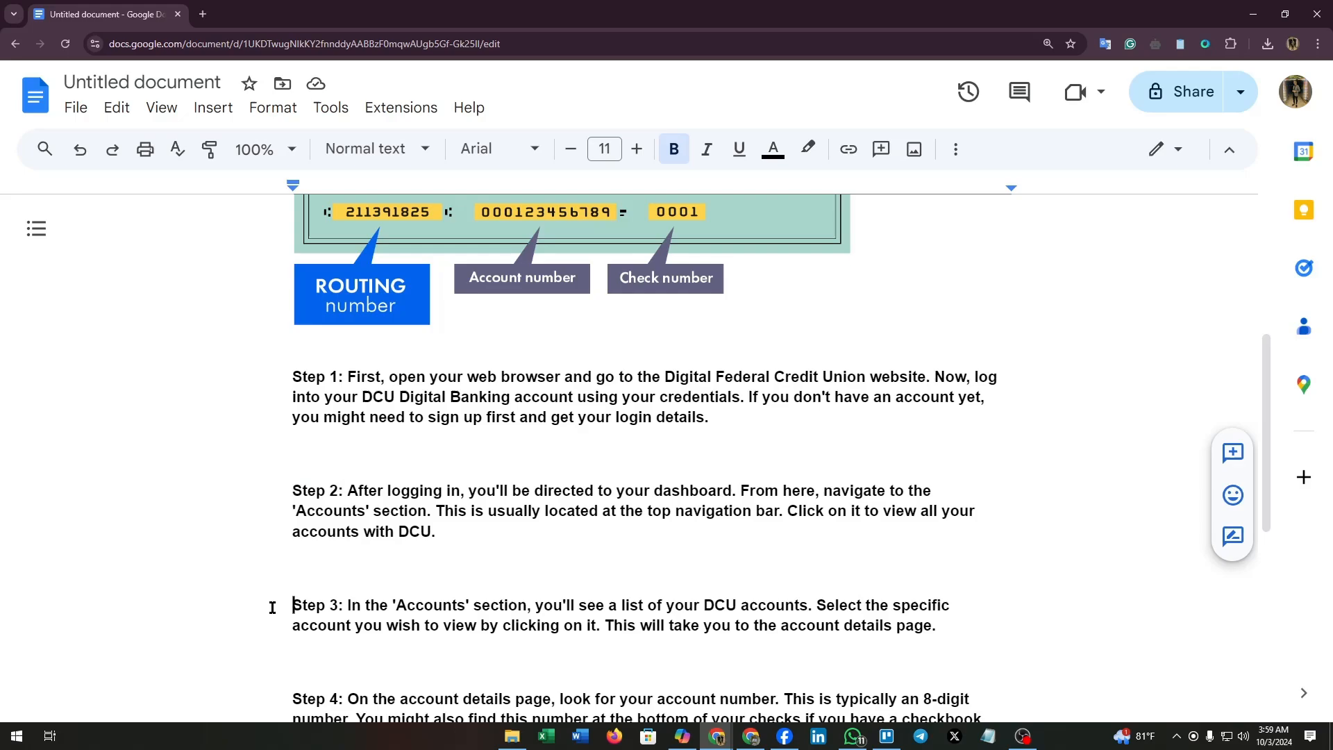
double_click(313, 604)
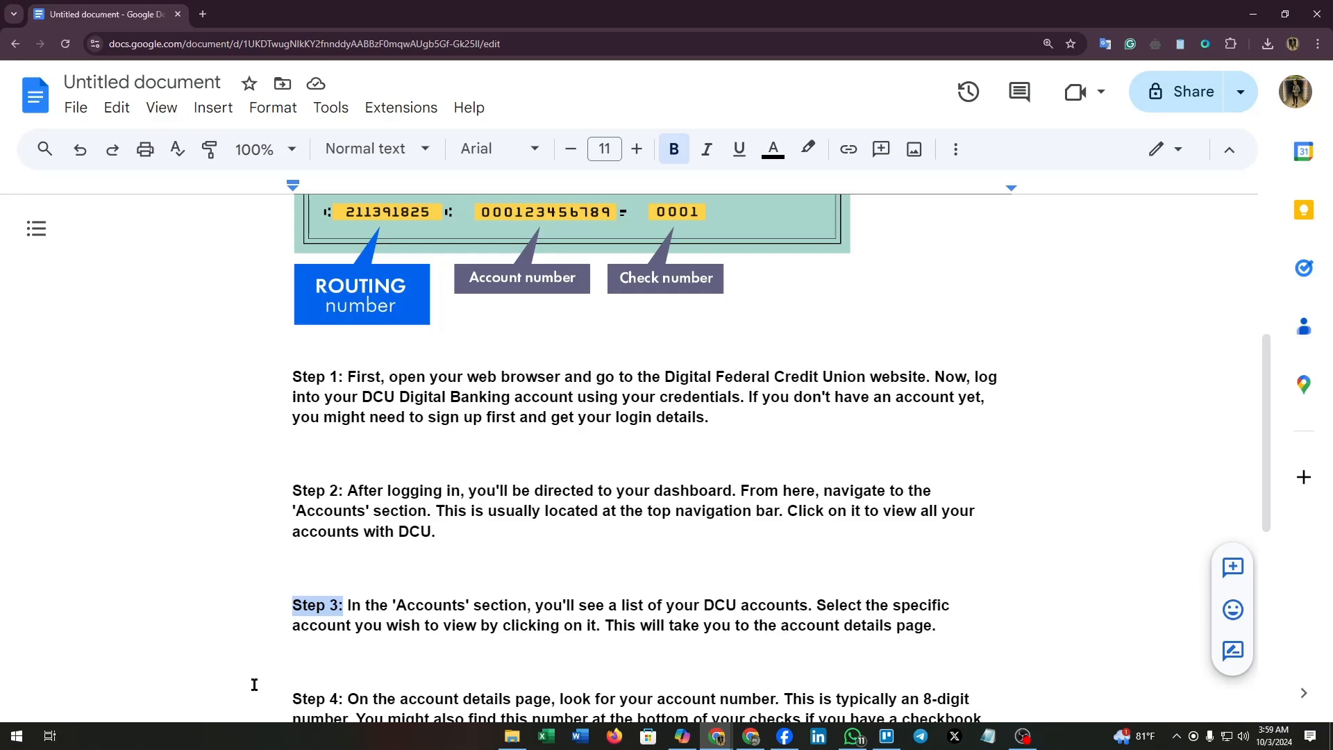
scroll("down", 3)
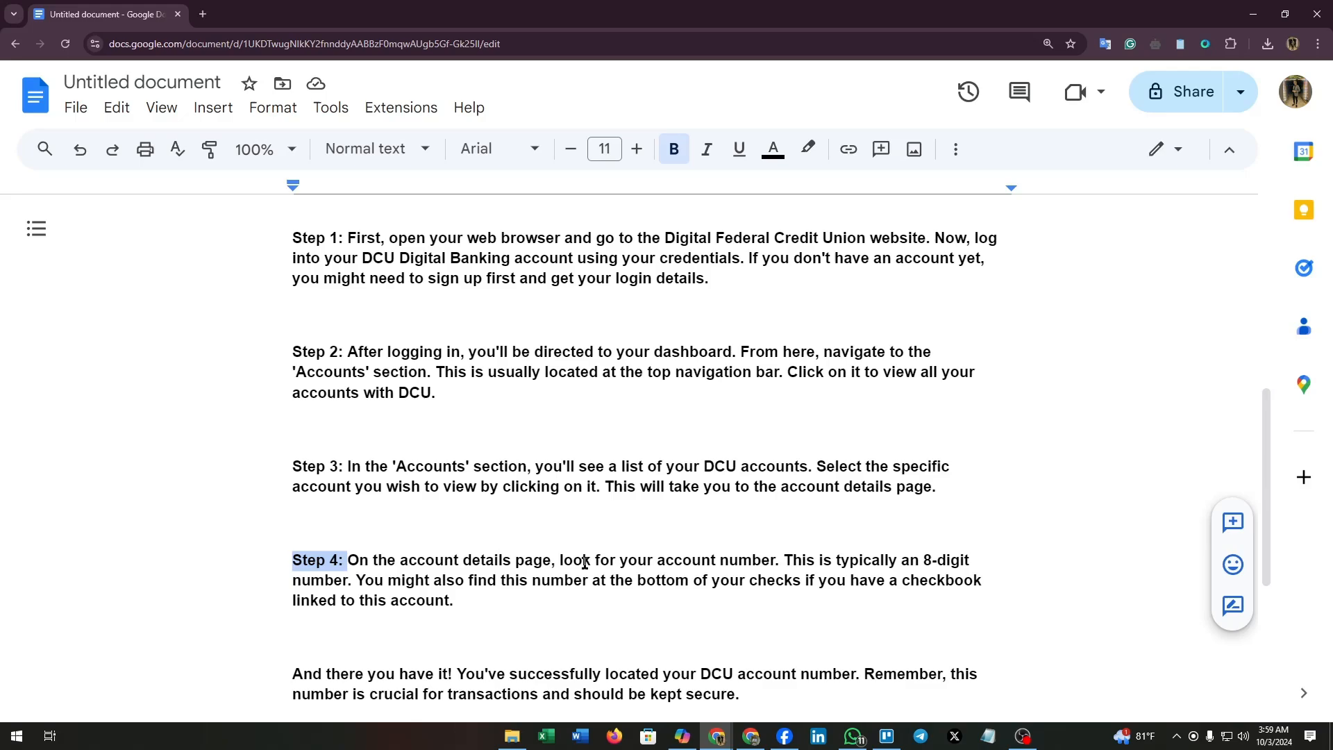
mouse_move(761, 562)
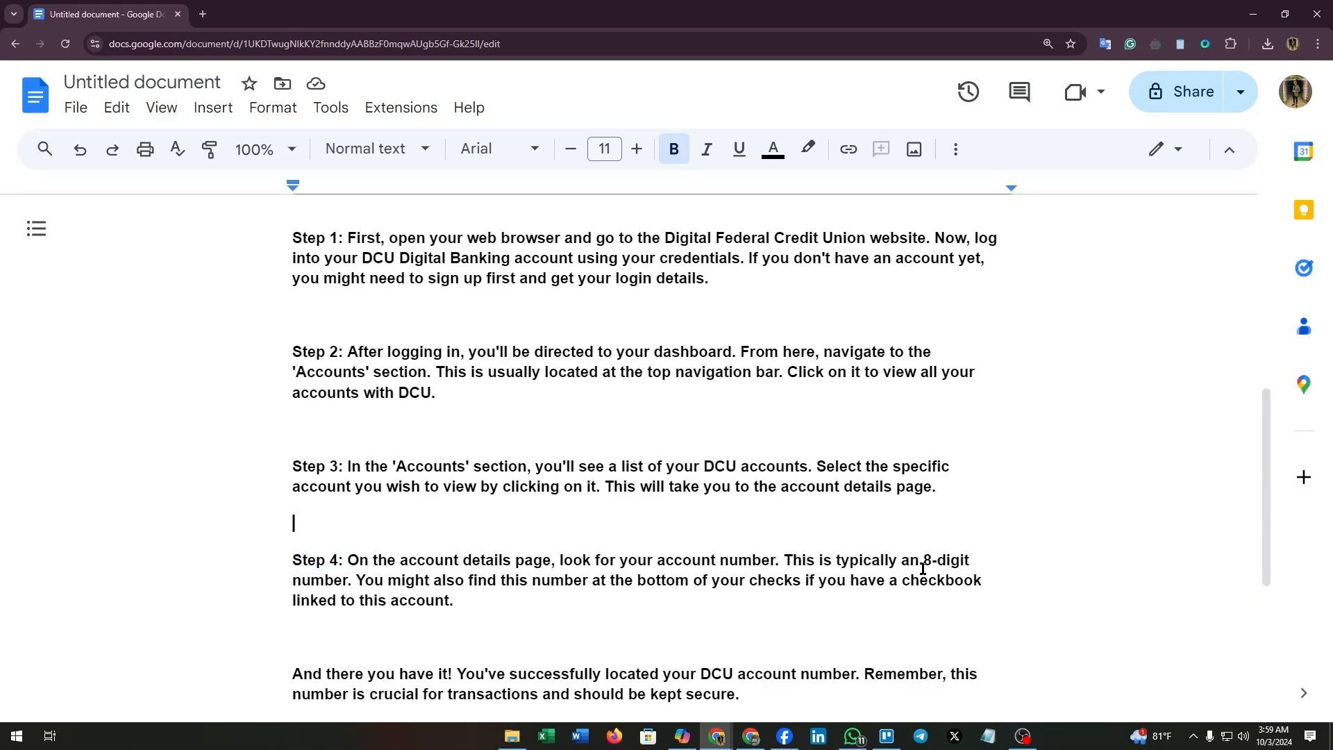
double_click(944, 560)
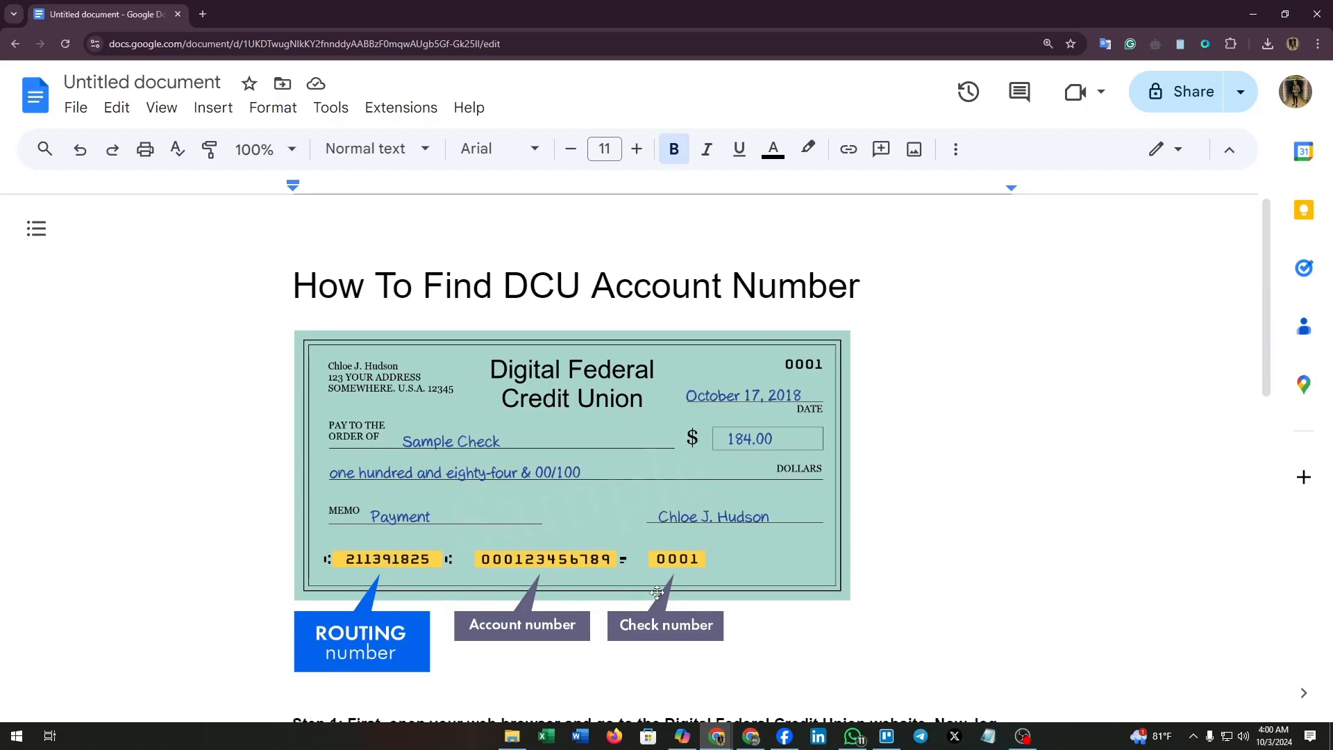
mouse_move(442, 571)
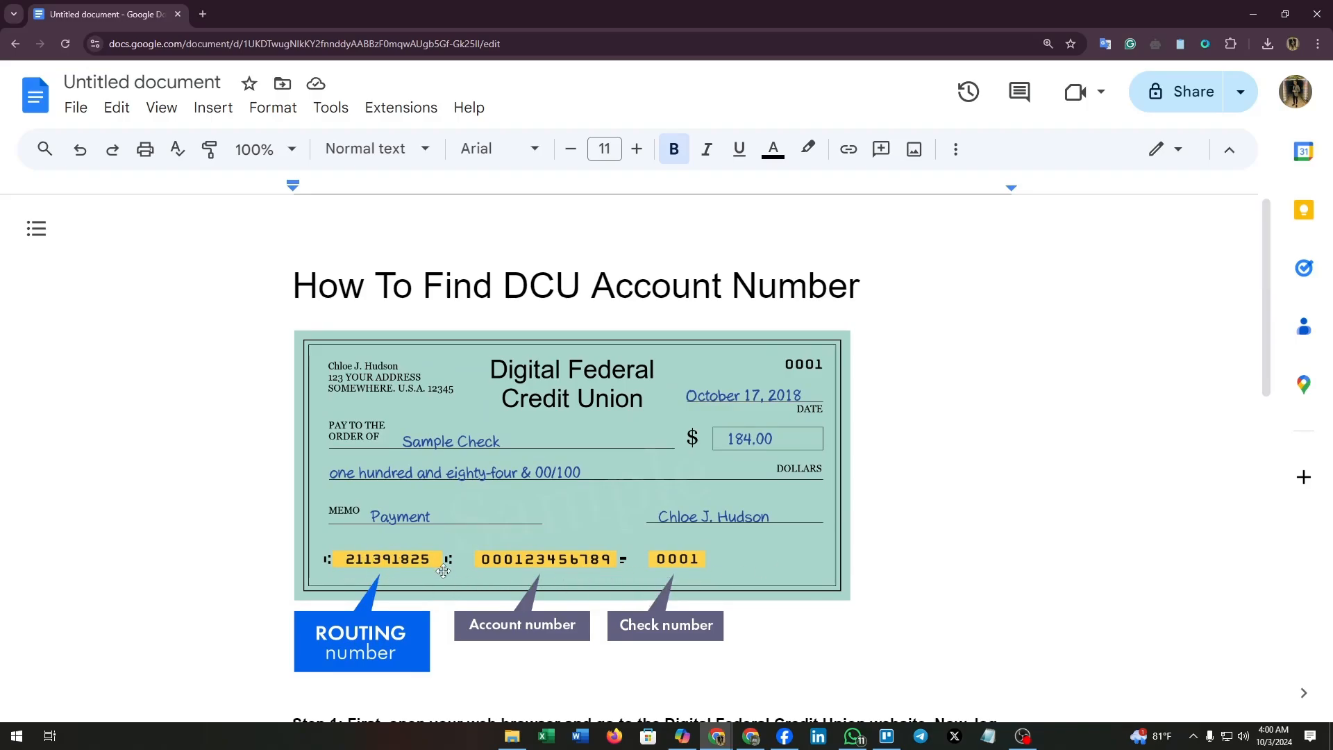
mouse_move(533, 601)
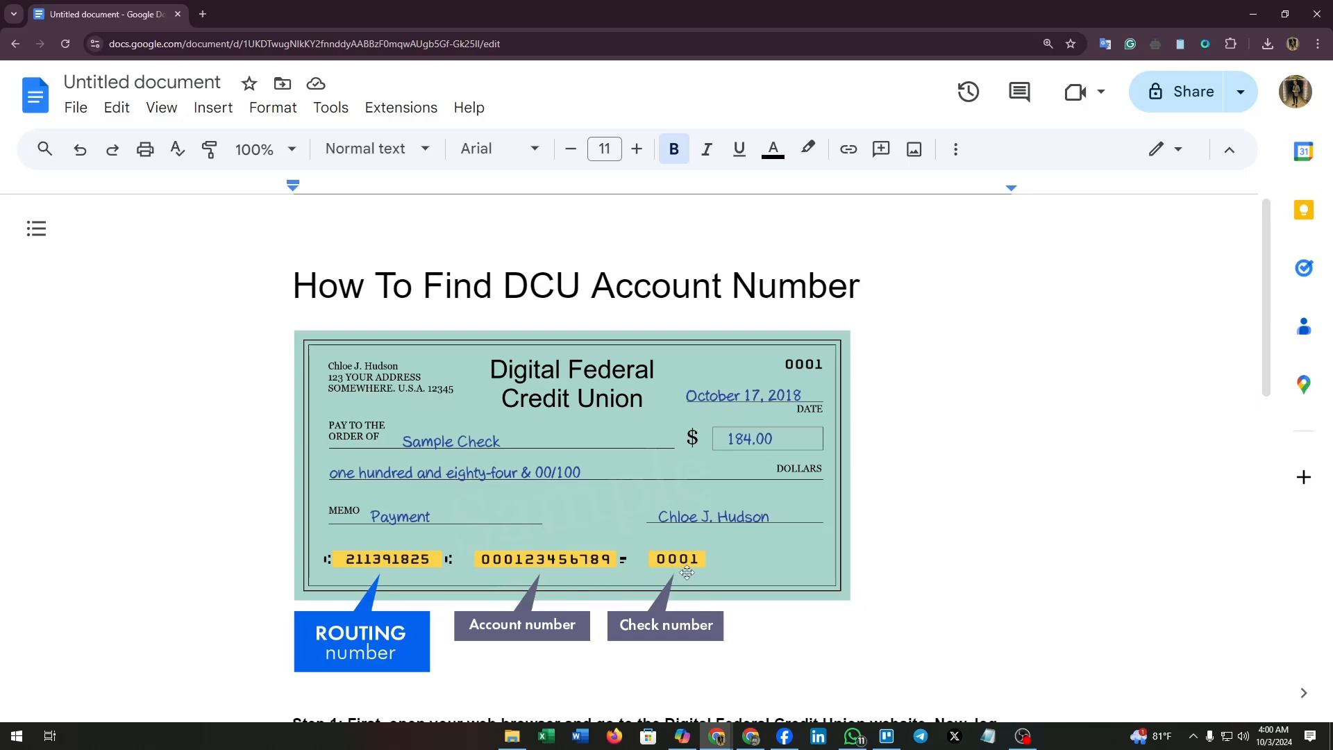
scroll("down", 3)
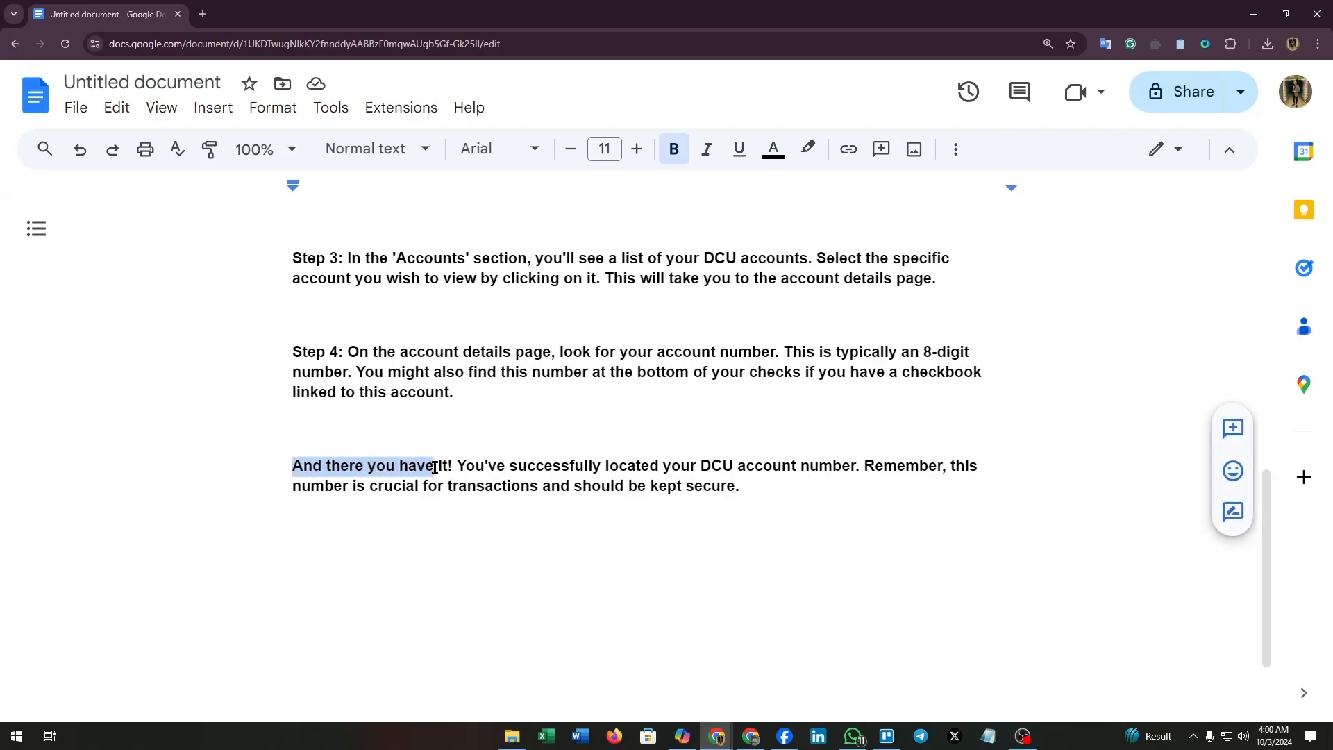
left_click_drag(433, 467, 606, 467)
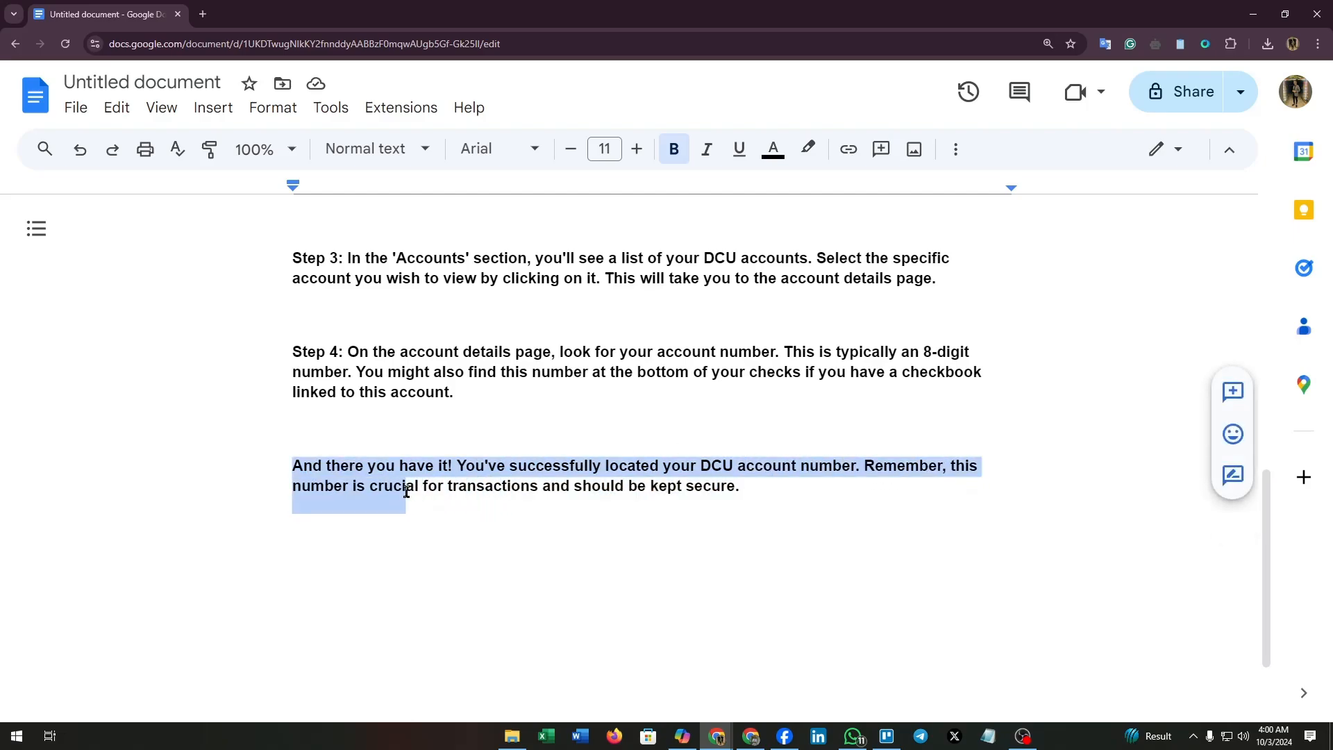
left_click_drag(404, 493, 689, 493)
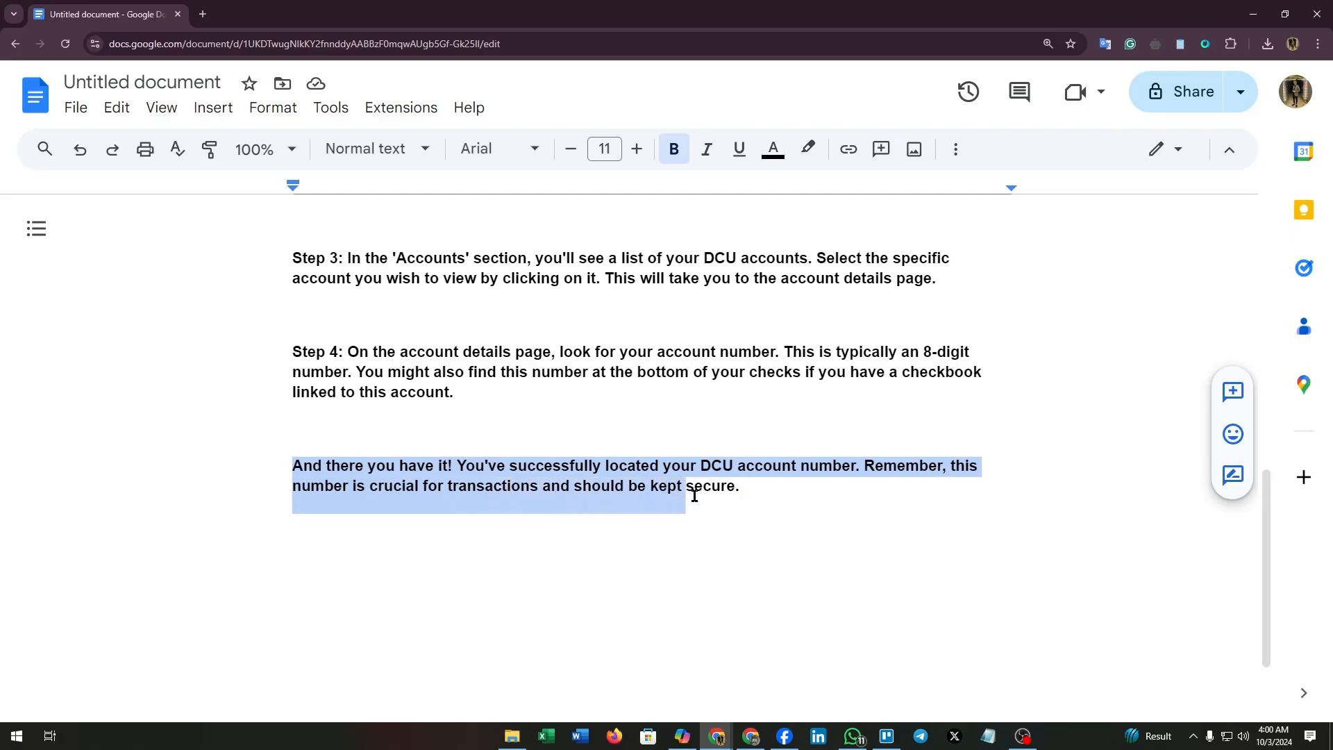
left_click(294, 523)
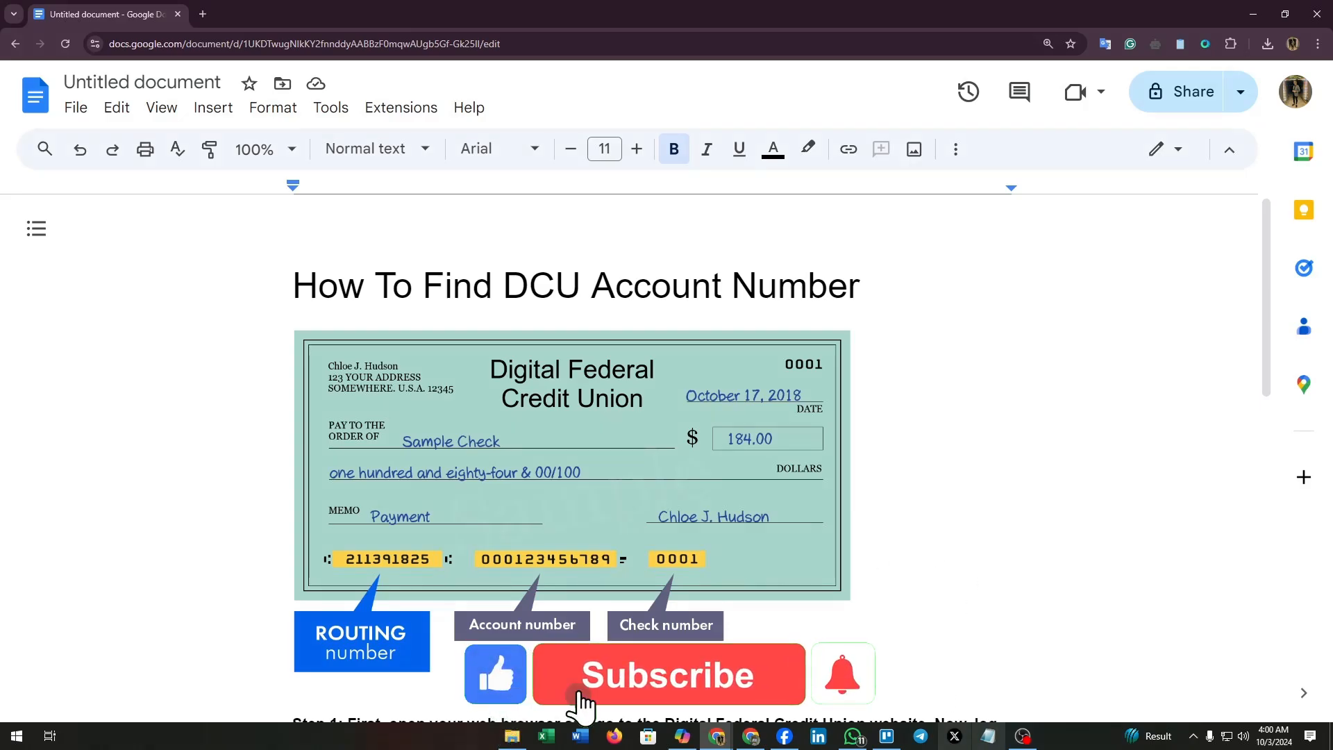
left_click(667, 675)
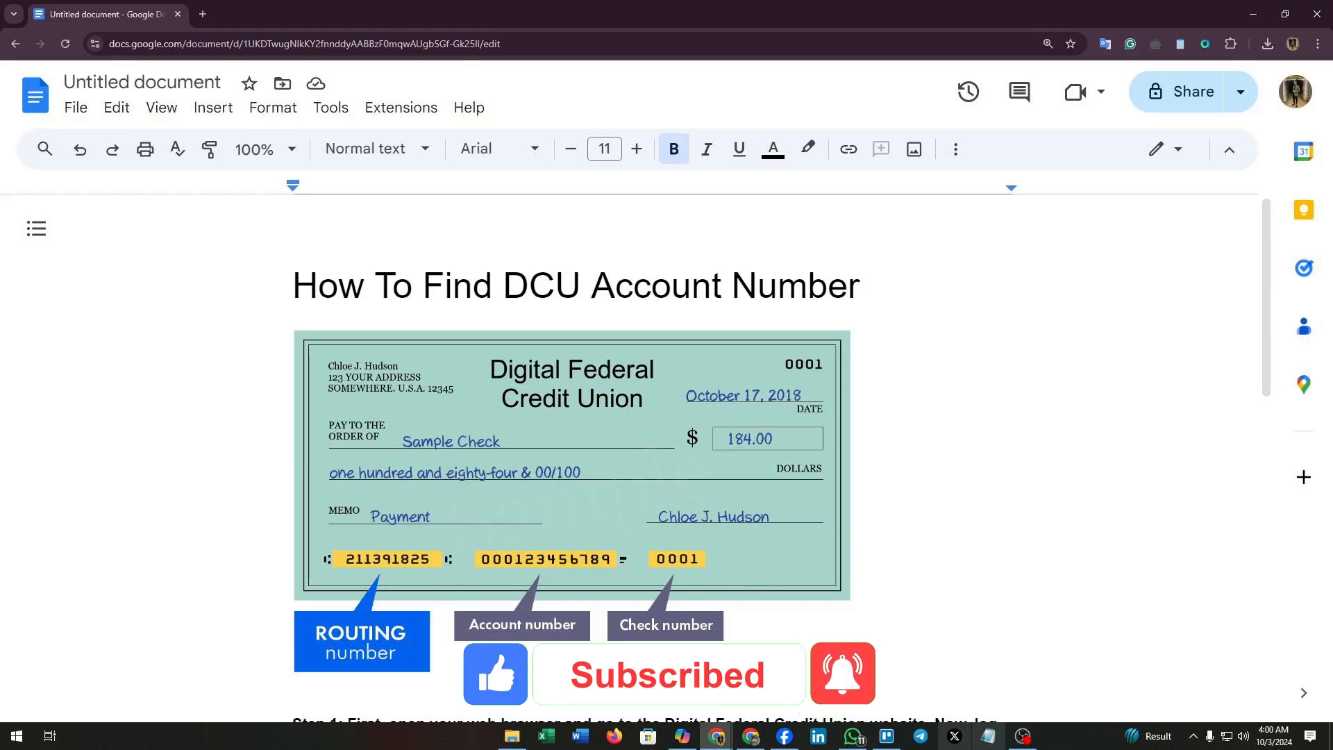